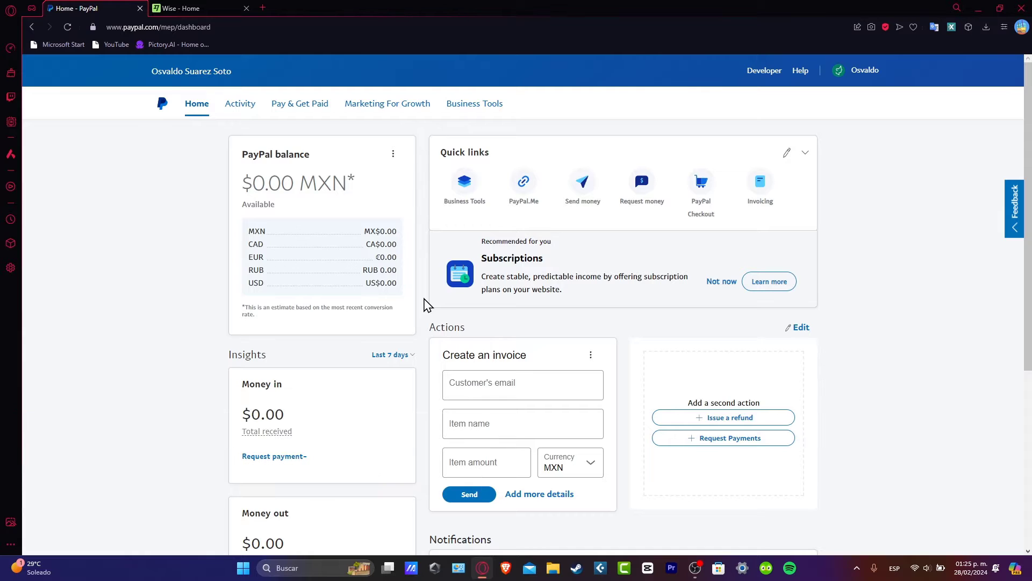
mouse_move(828, 378)
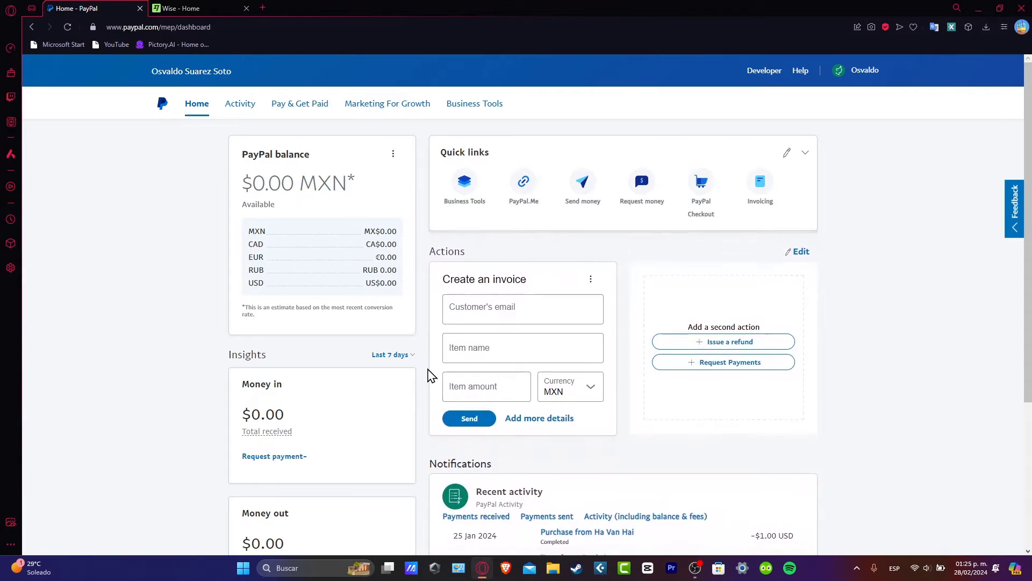
mouse_move(442, 378)
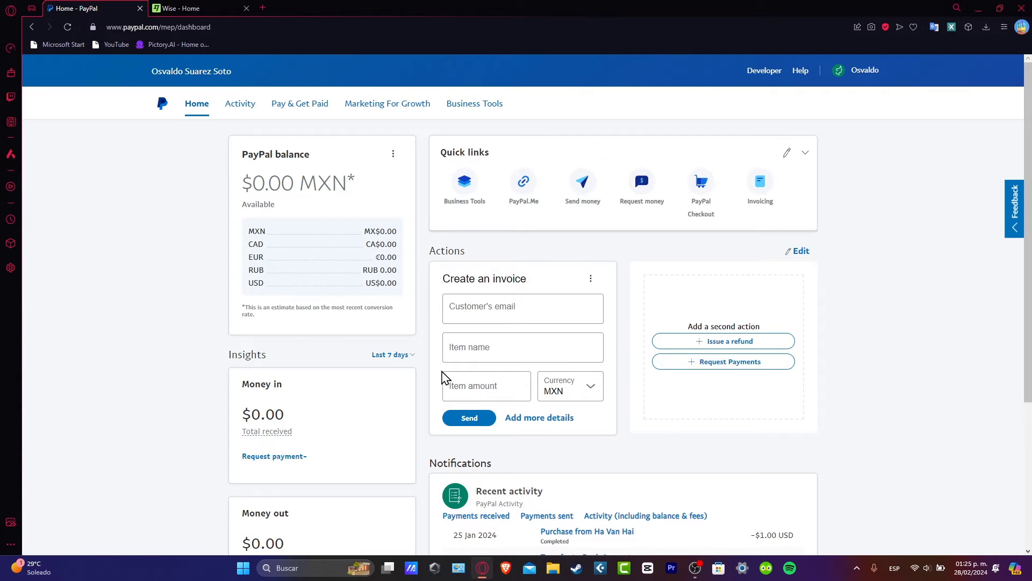
- Go from the account name menu to Profile Settings and review the Login and security page
key("F11")
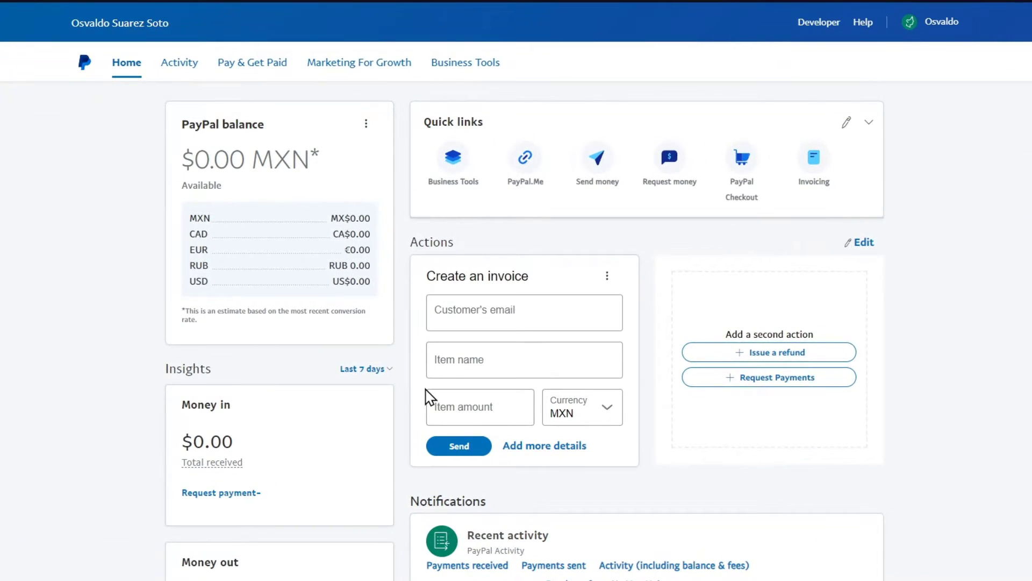
mouse_move(714, 470)
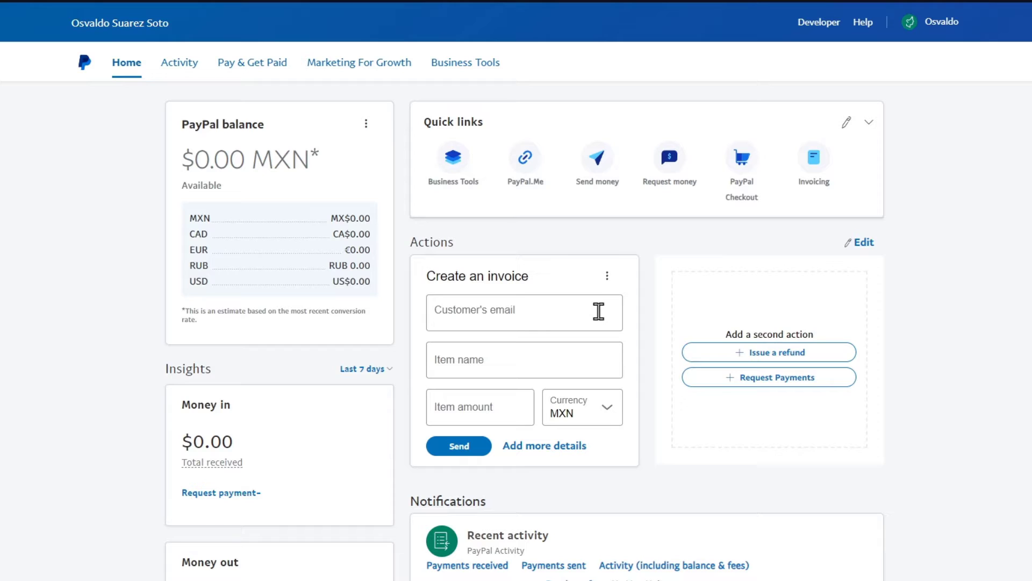
mouse_move(345, 357)
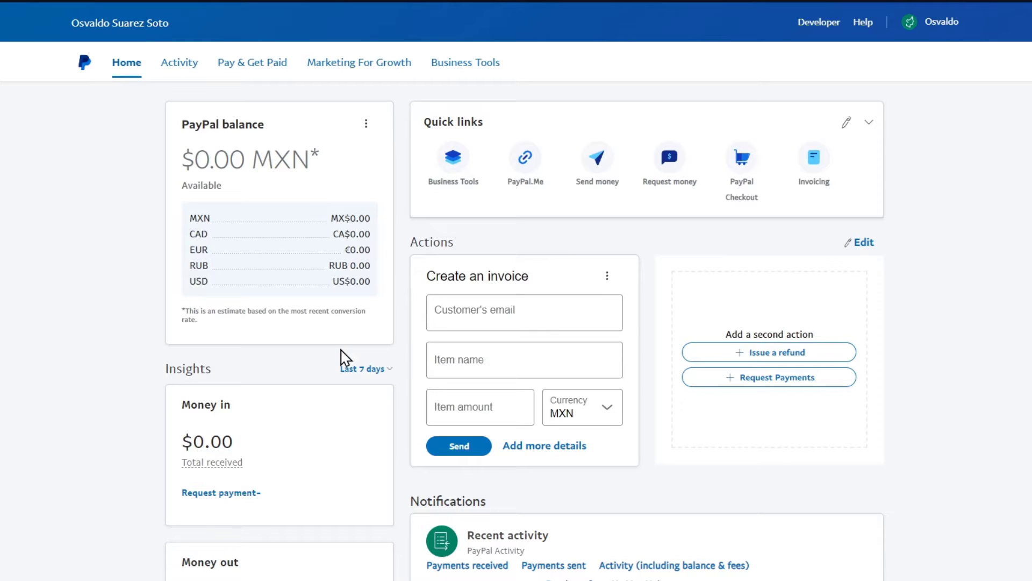
mouse_move(965, 370)
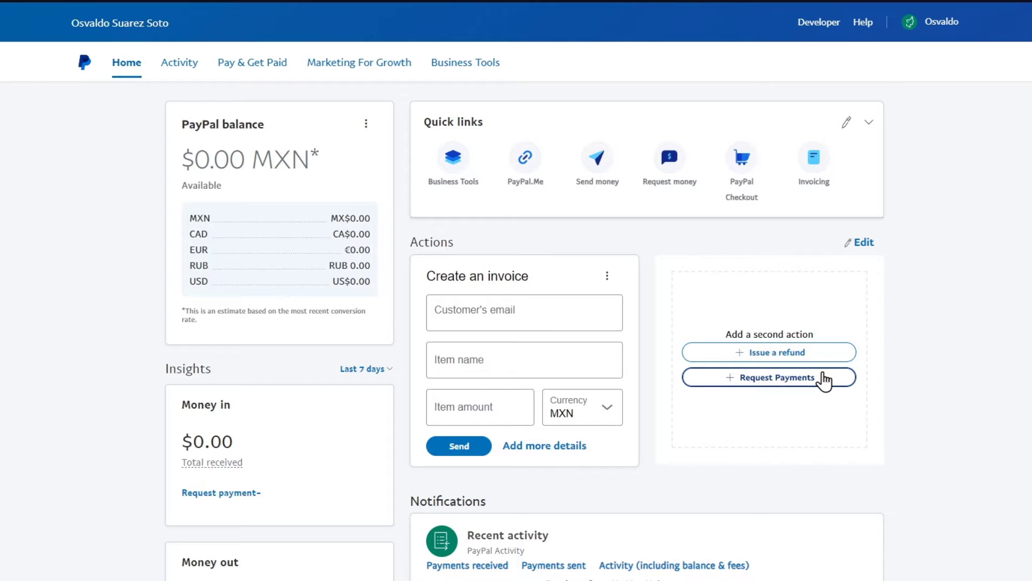
mouse_move(494, 196)
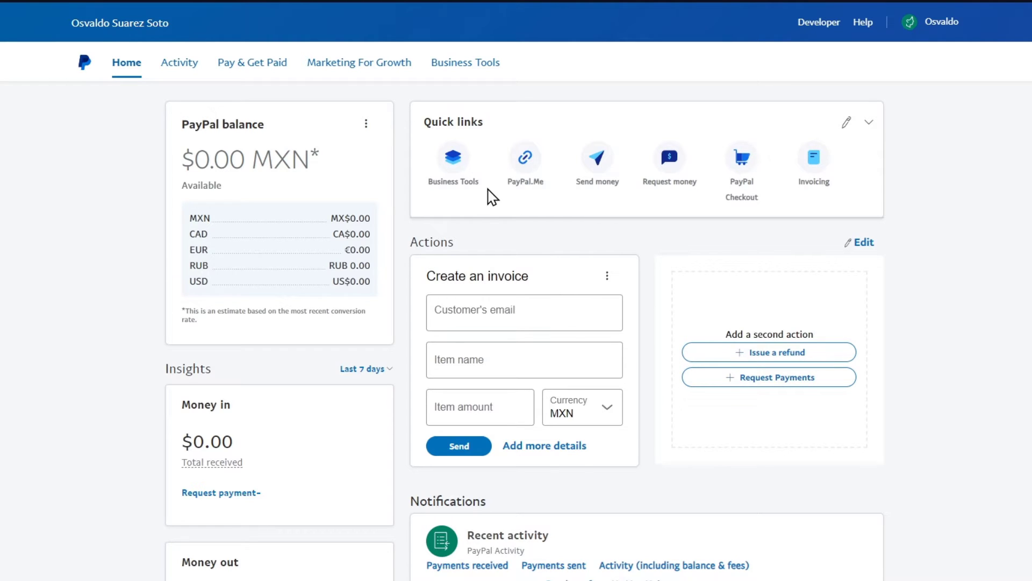
left_click(942, 22)
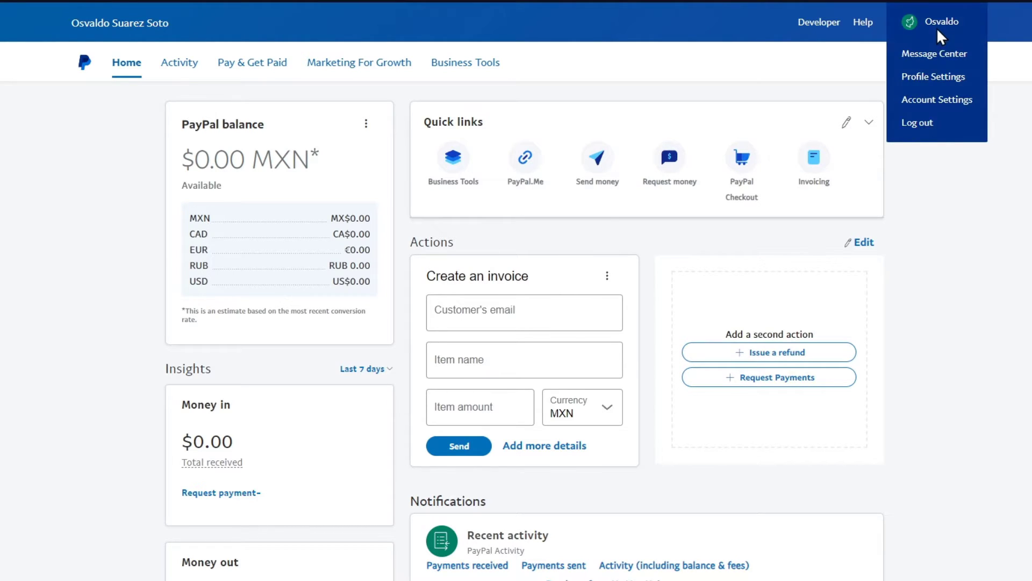
mouse_move(933, 76)
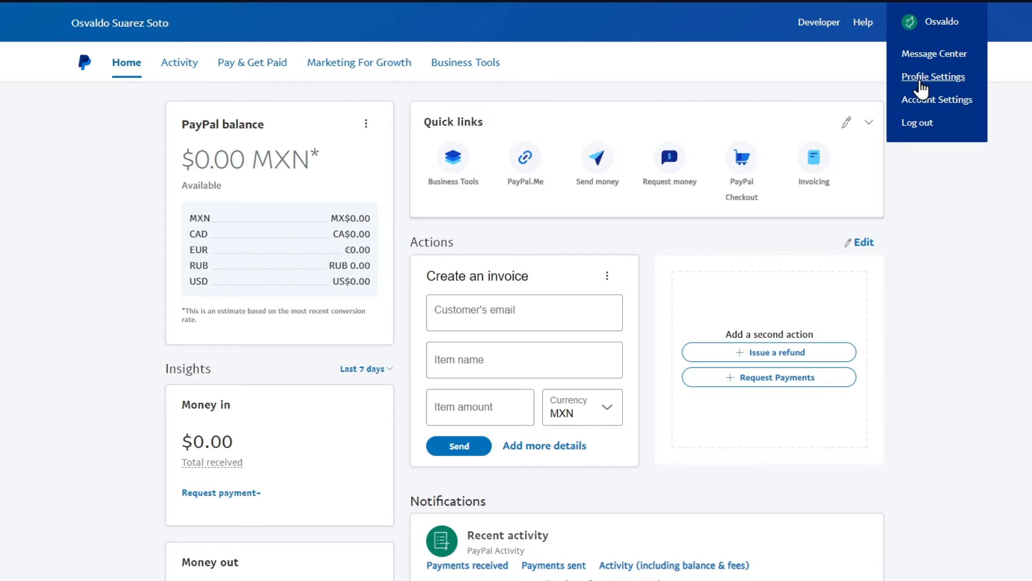
left_click(933, 76)
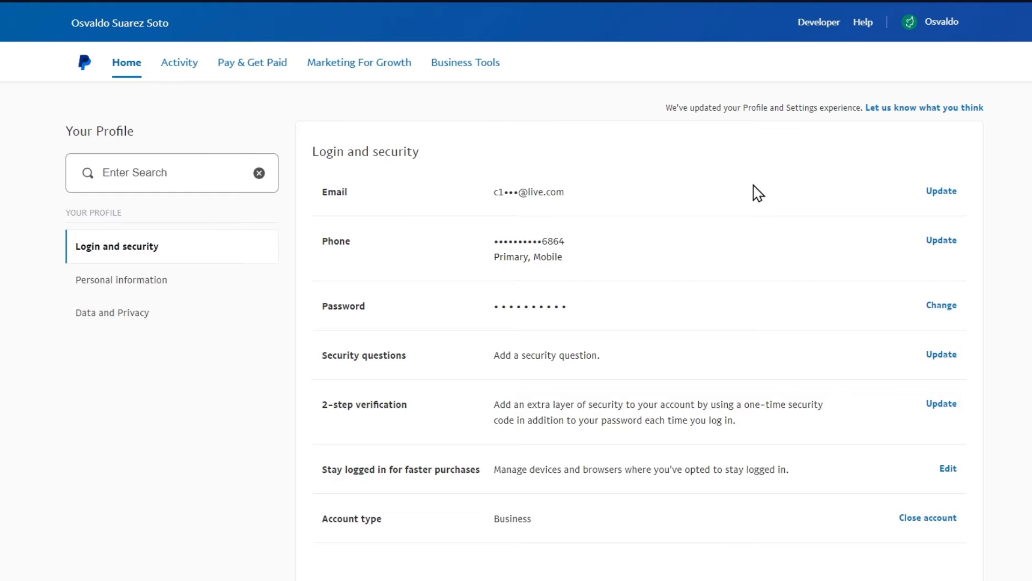
mouse_move(584, 282)
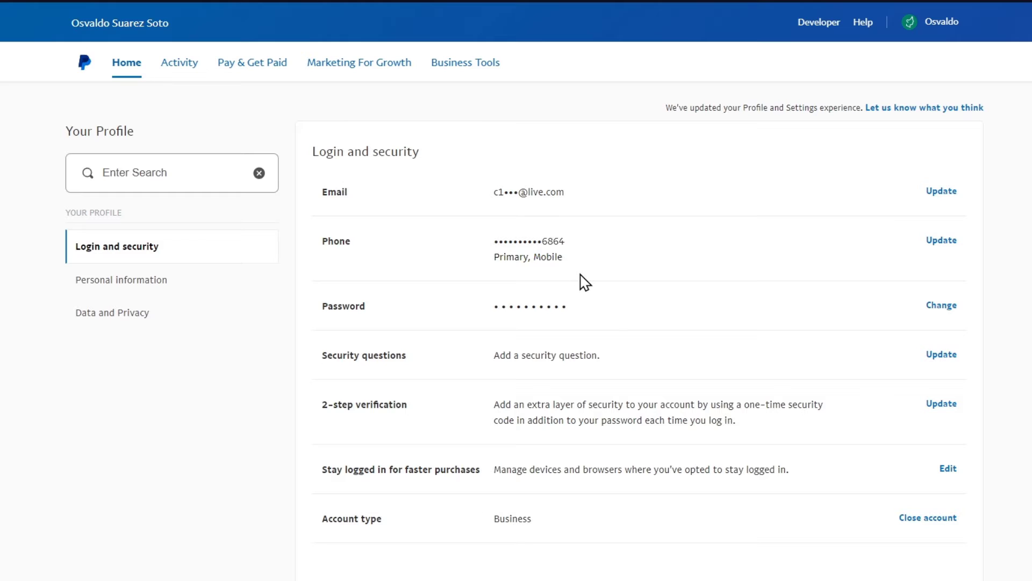
mouse_move(577, 369)
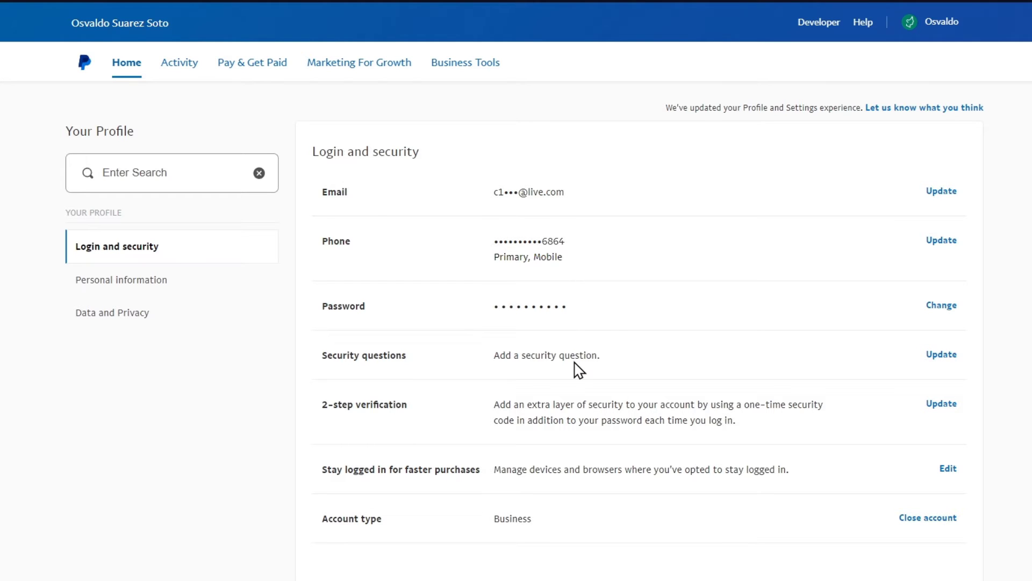
mouse_move(586, 473)
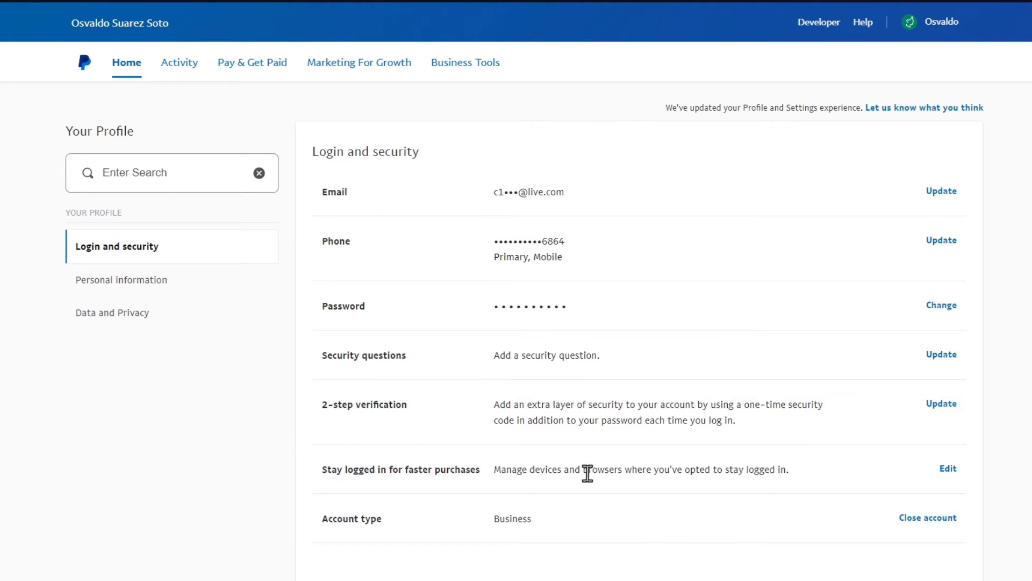
scroll("down", 3)
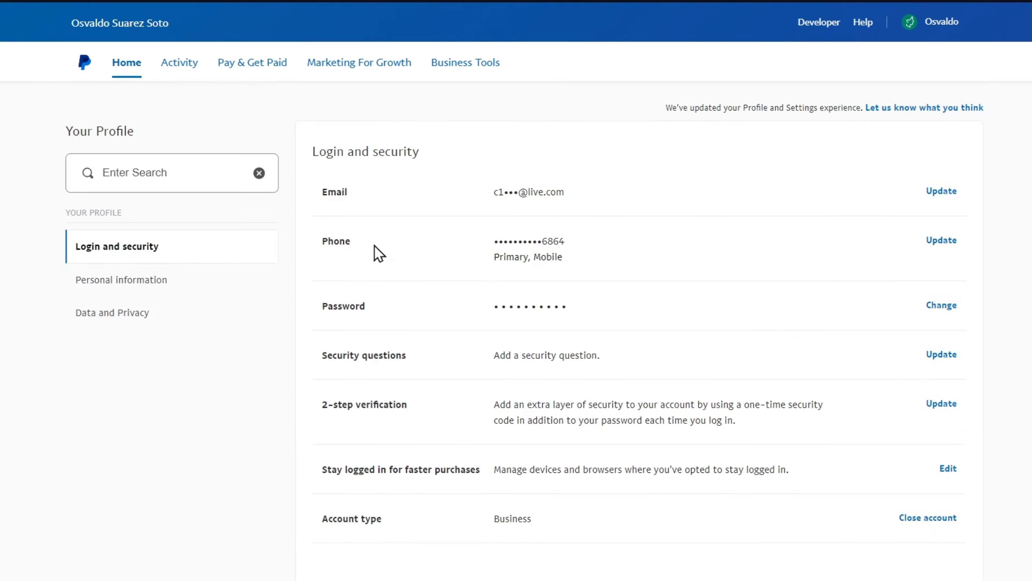
- View Personal information, then switch to Account Settings > Payment preferences
left_click(121, 280)
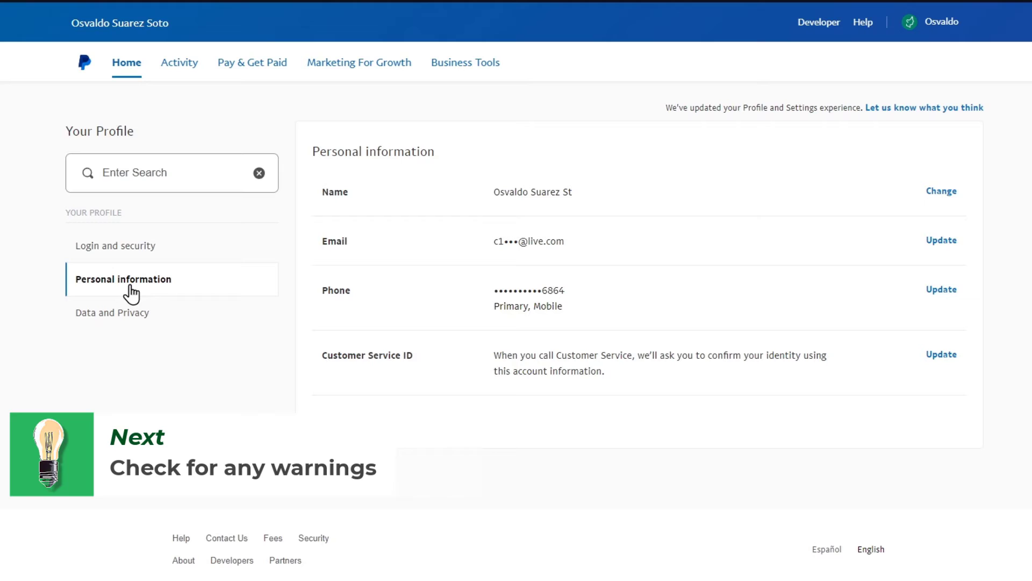
mouse_move(489, 230)
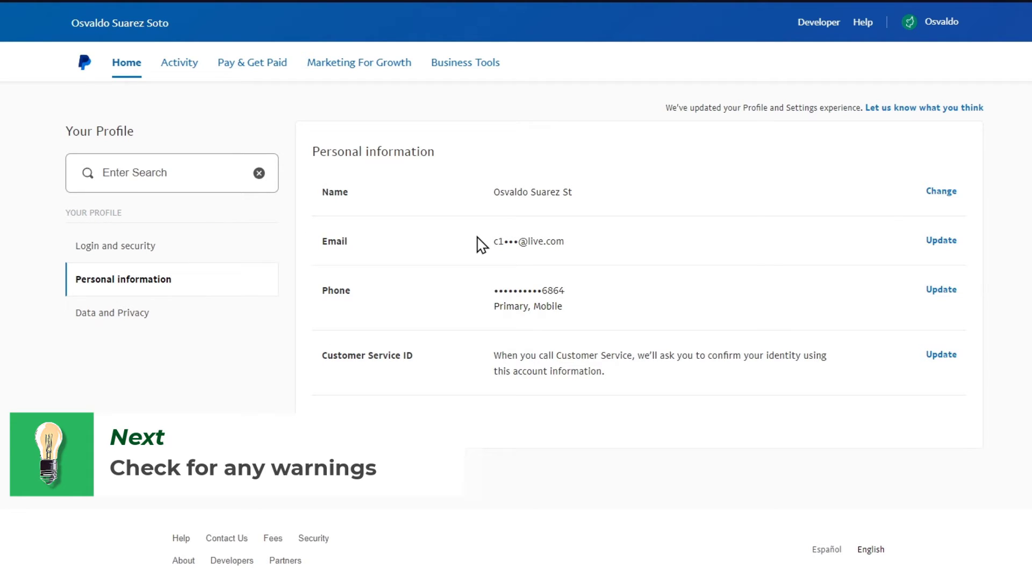
double_click(529, 241)
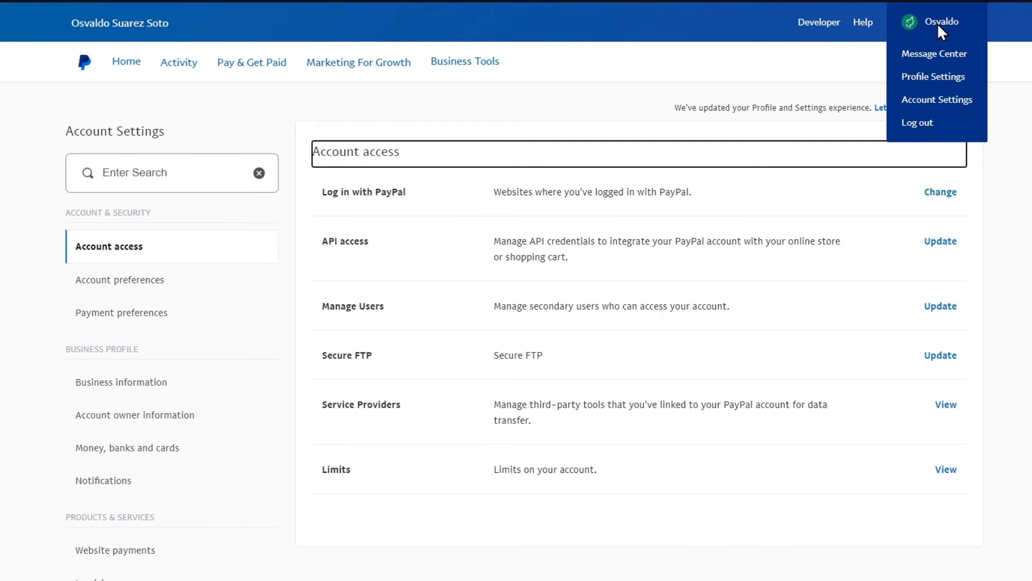
left_click(122, 312)
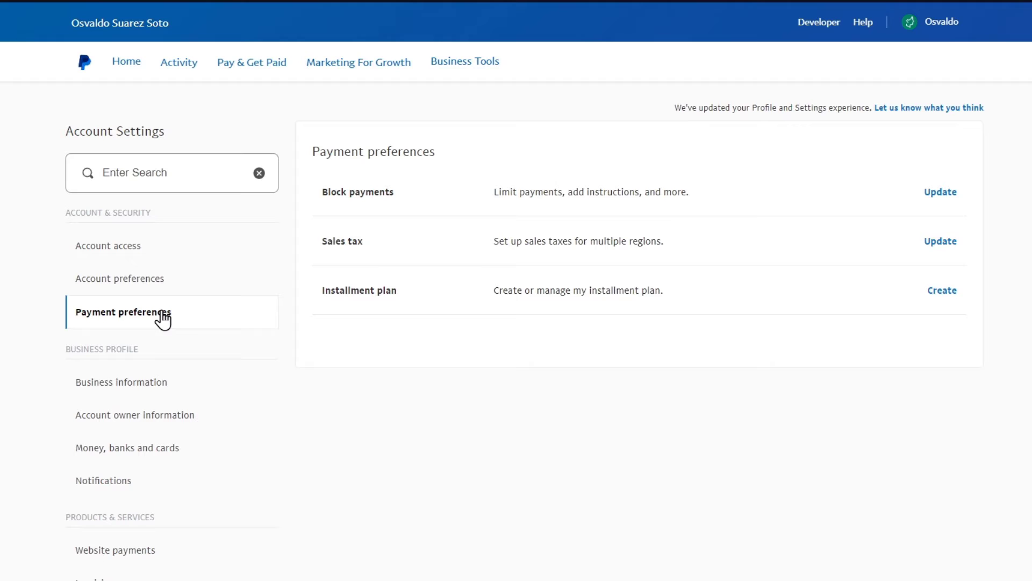
mouse_move(967, 193)
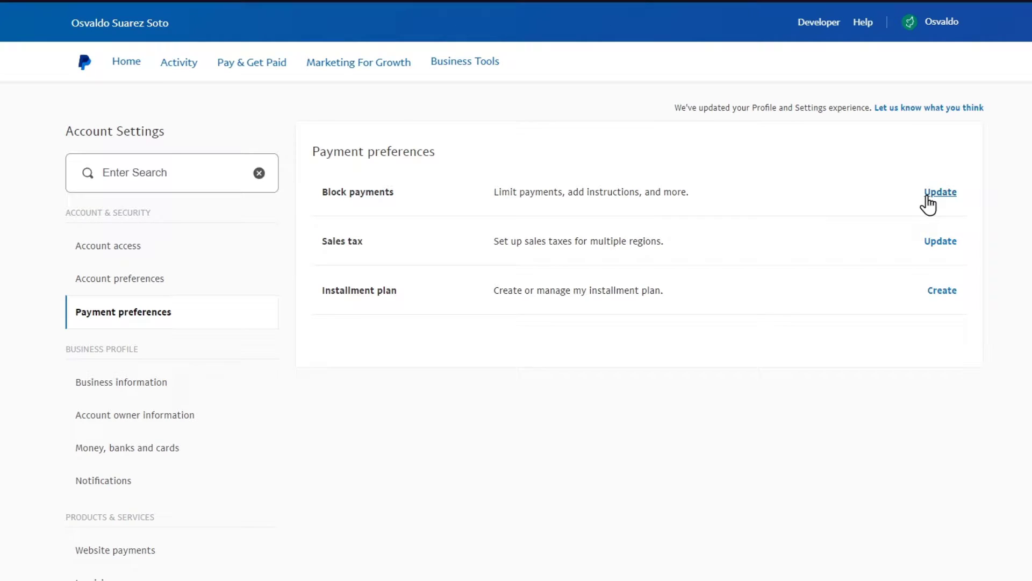
- Update Block payments and scroll through the Preferences for receiving payments options
left_click(940, 191)
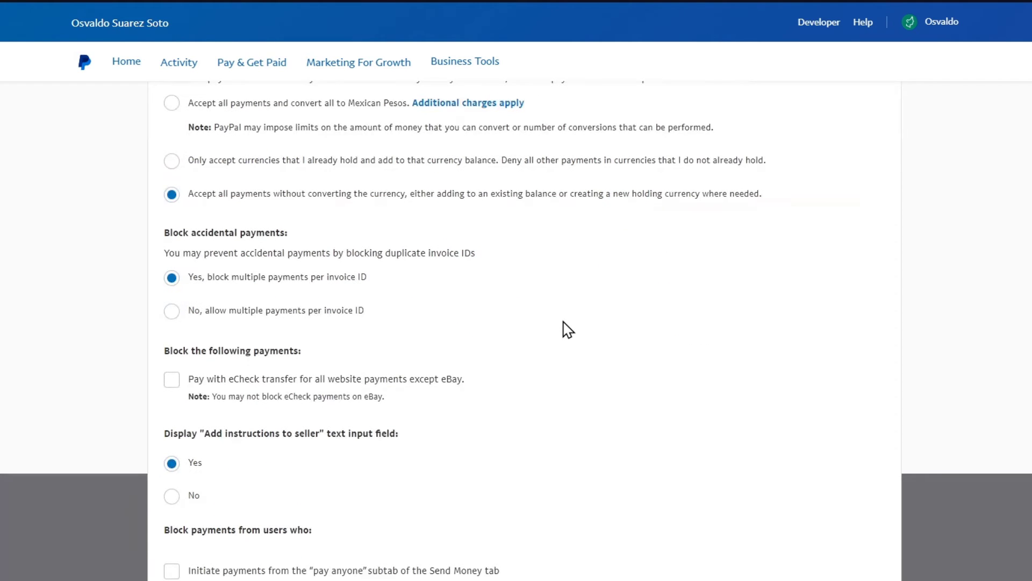
scroll("down", 3)
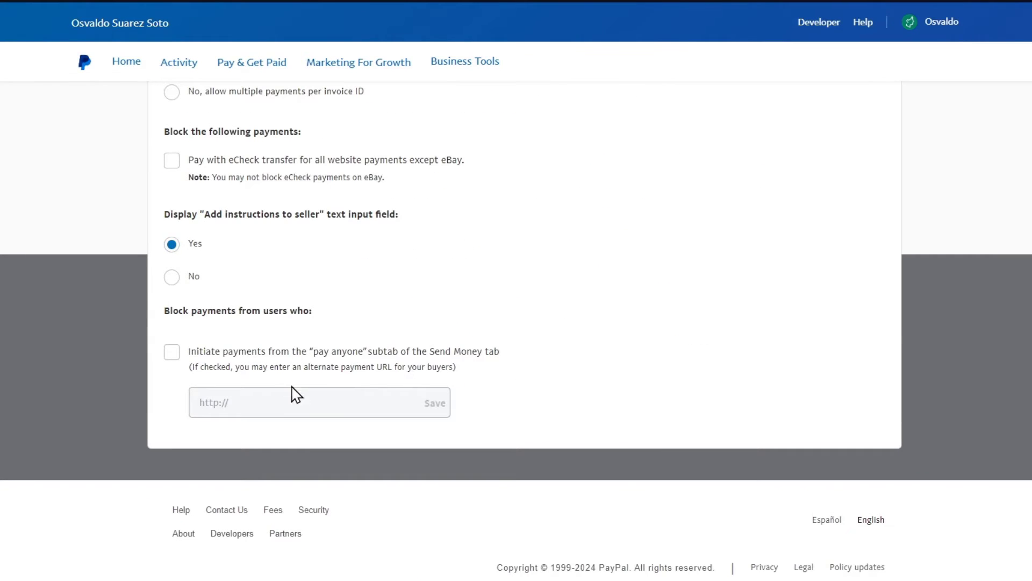
mouse_move(283, 392)
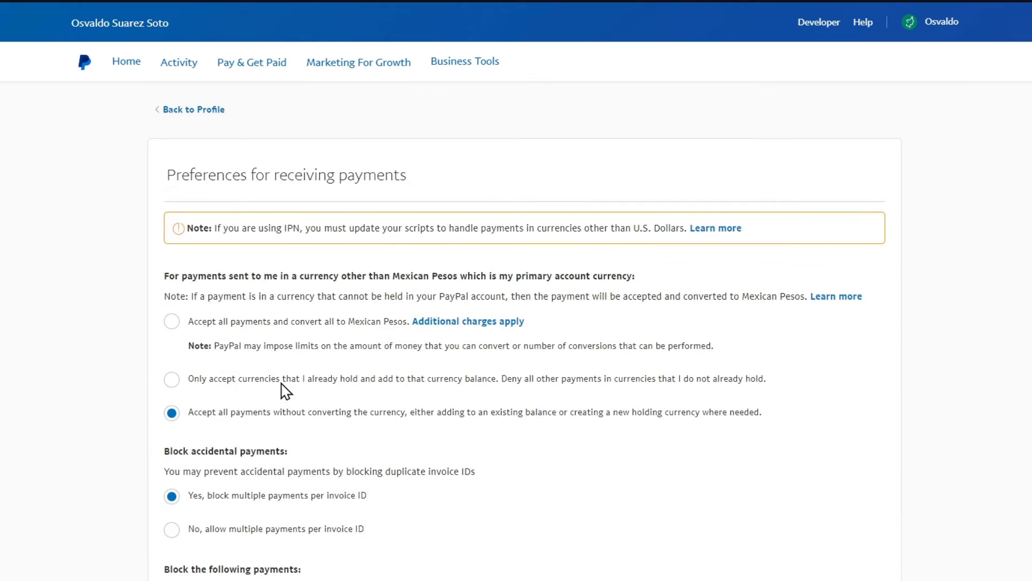
mouse_move(192, 123)
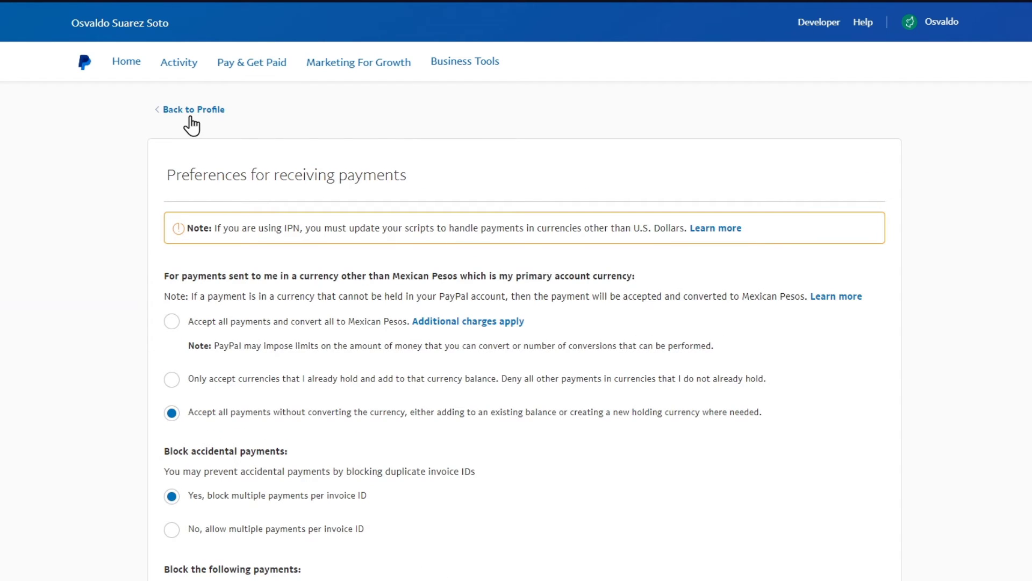
- Go back to the profile, then show the Pay & Get Paid menu on the dashboard
left_click(194, 110)
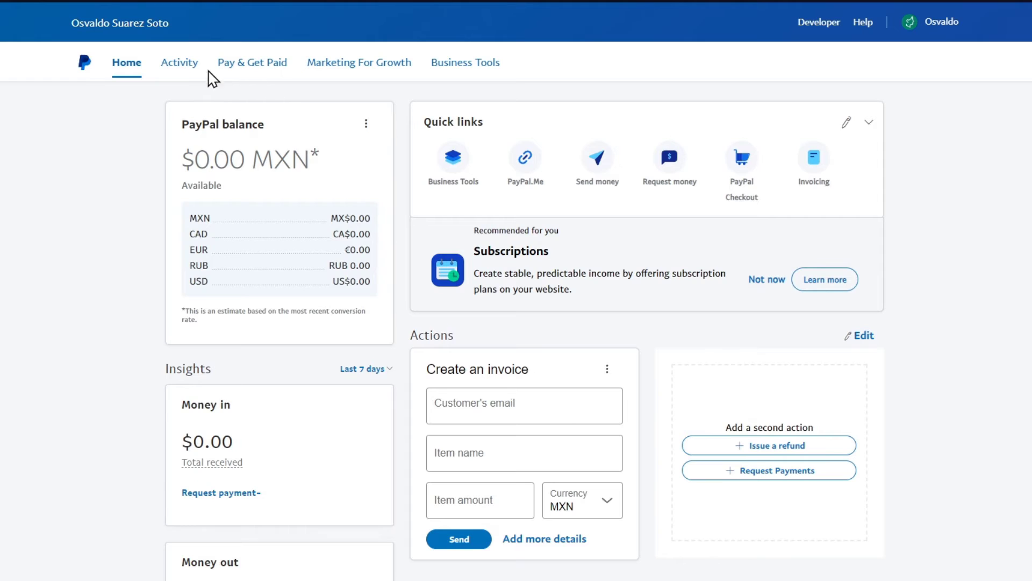
left_click(252, 62)
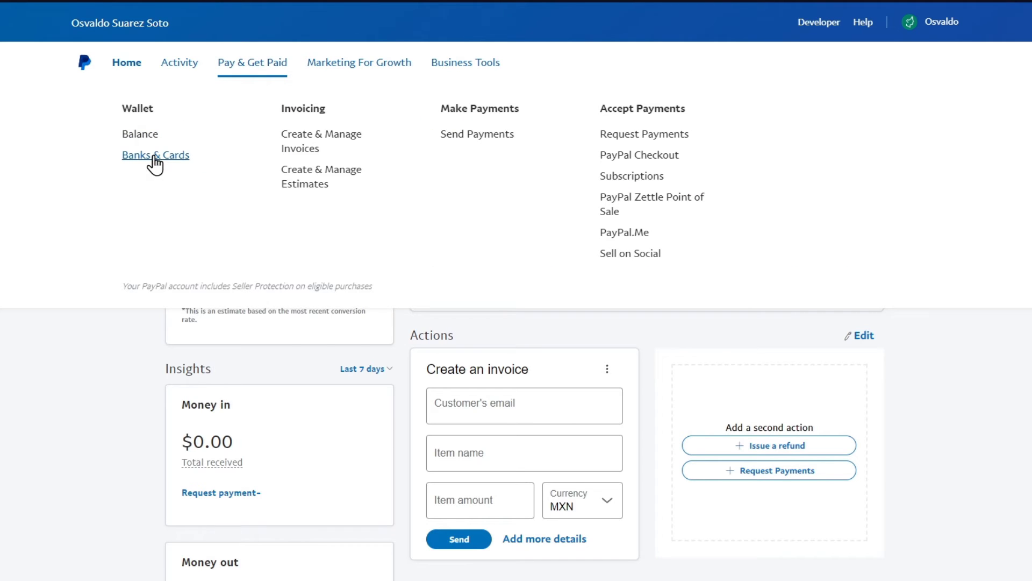
- Show Wallet > Banks & Cards with two linked banks, one pending, and a credit card
left_click(155, 154)
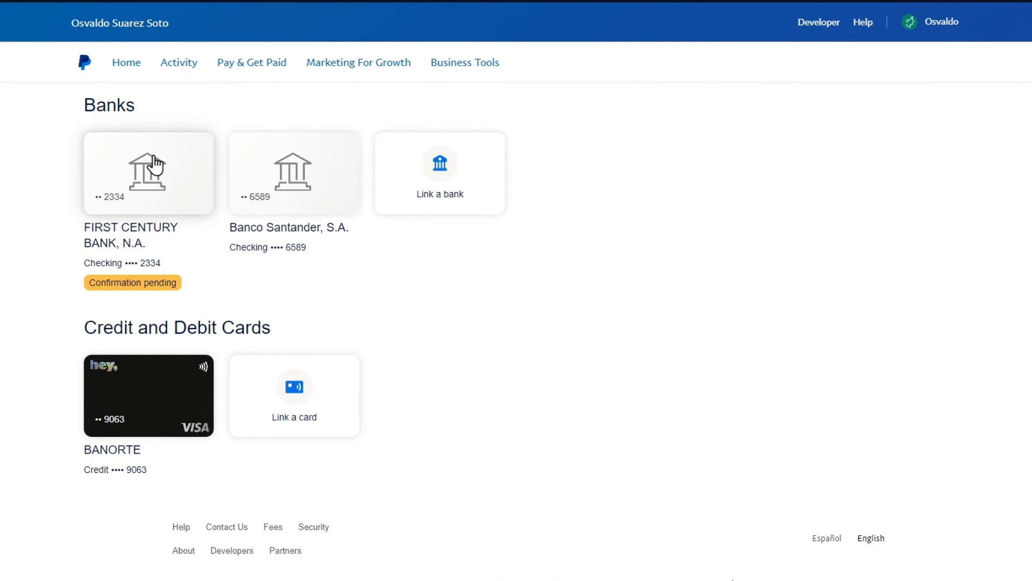
mouse_move(603, 224)
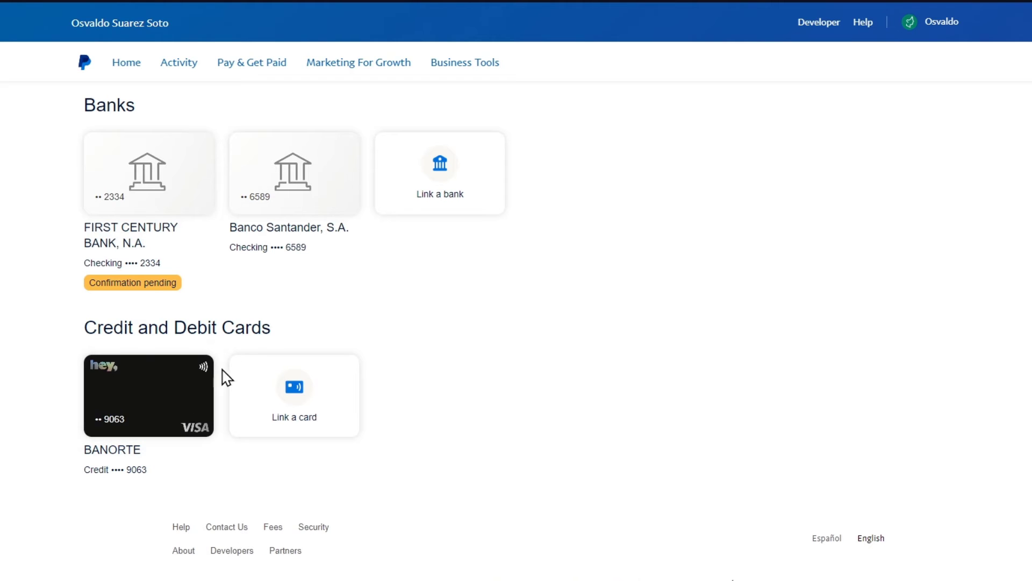
mouse_move(173, 186)
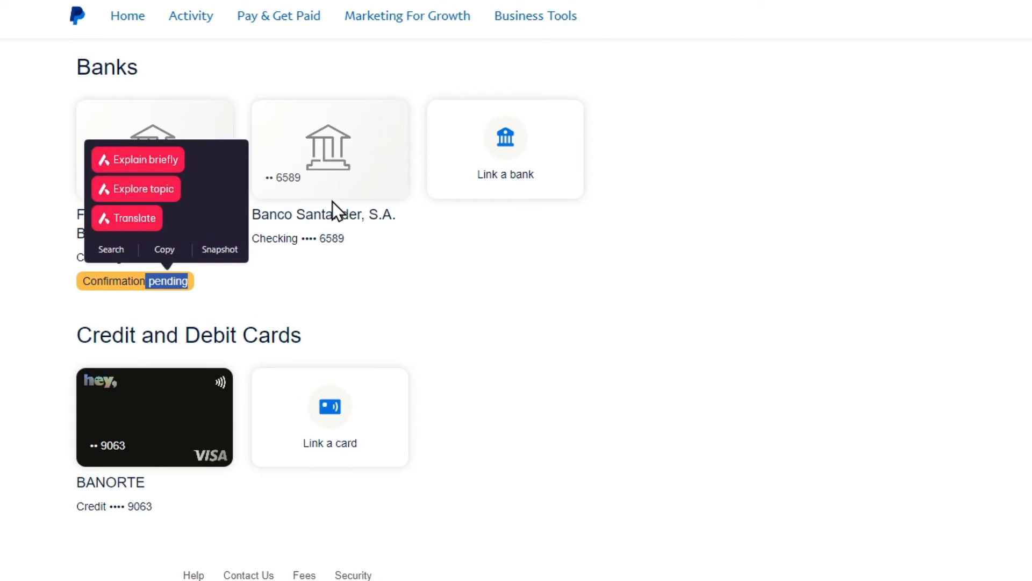
left_click(680, 345)
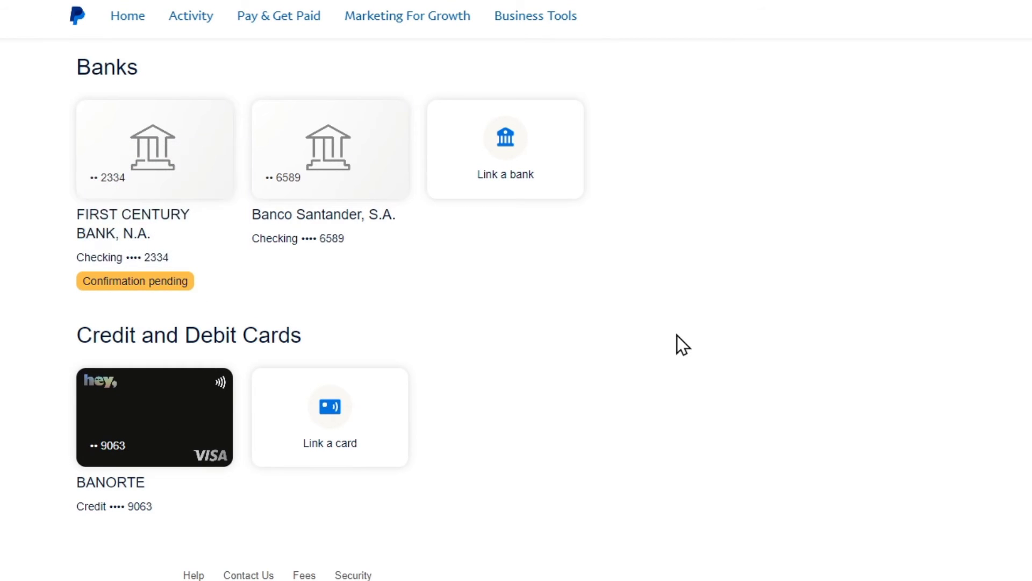
mouse_move(407, 183)
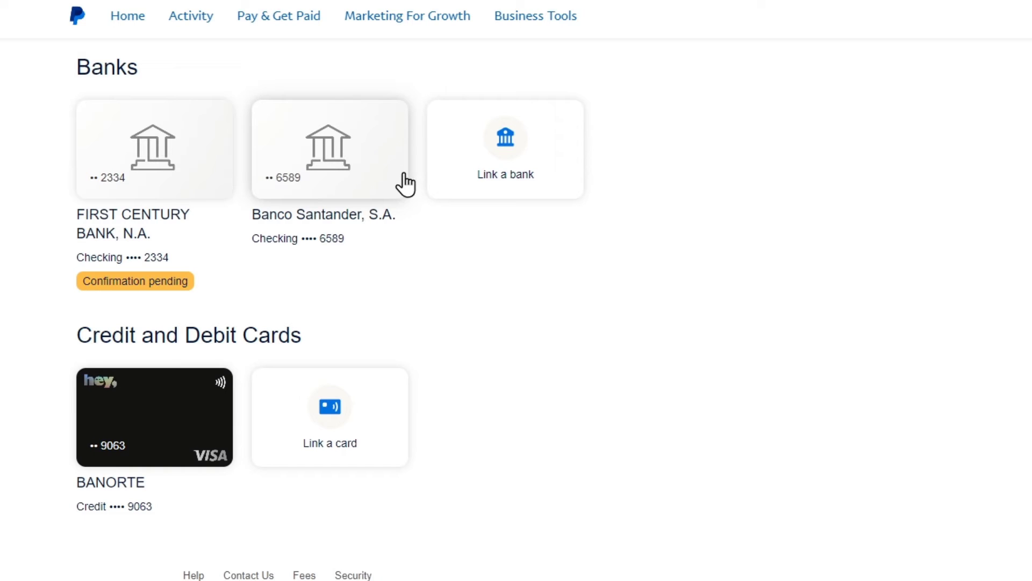
mouse_move(490, 210)
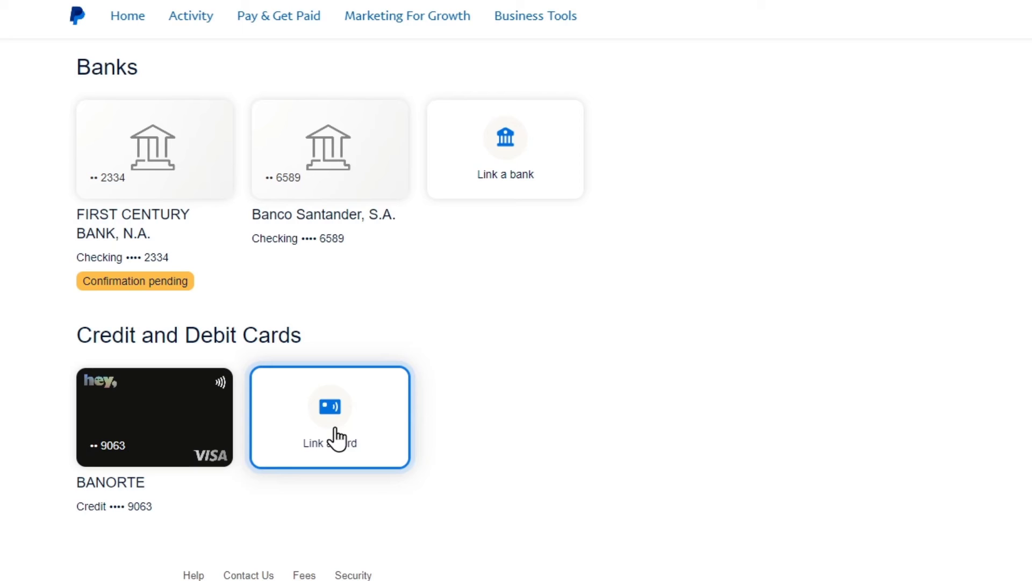
- Briefly start Link a card, then view the unconfirmed bank ending 2334
left_click(329, 417)
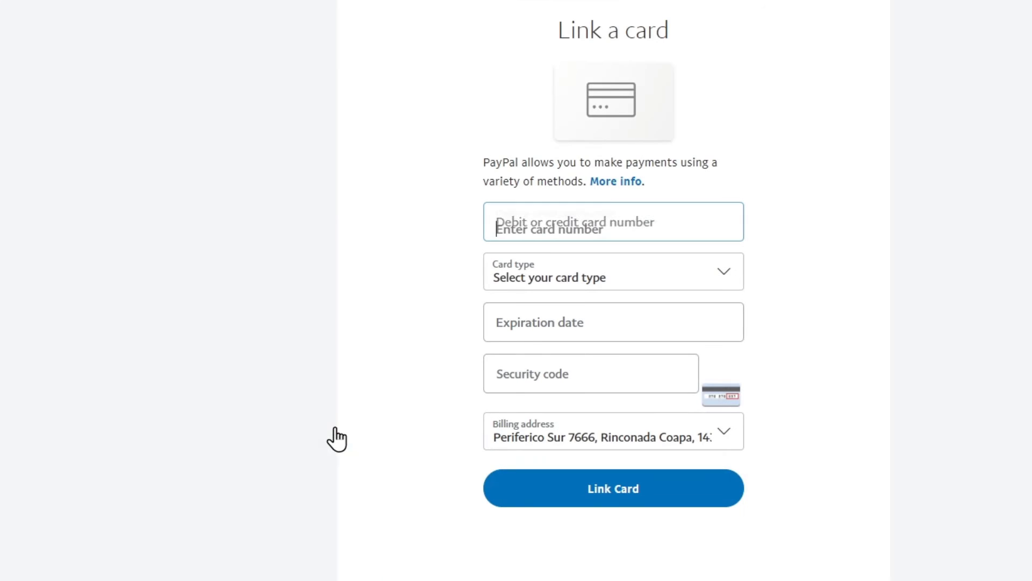
left_click(613, 221)
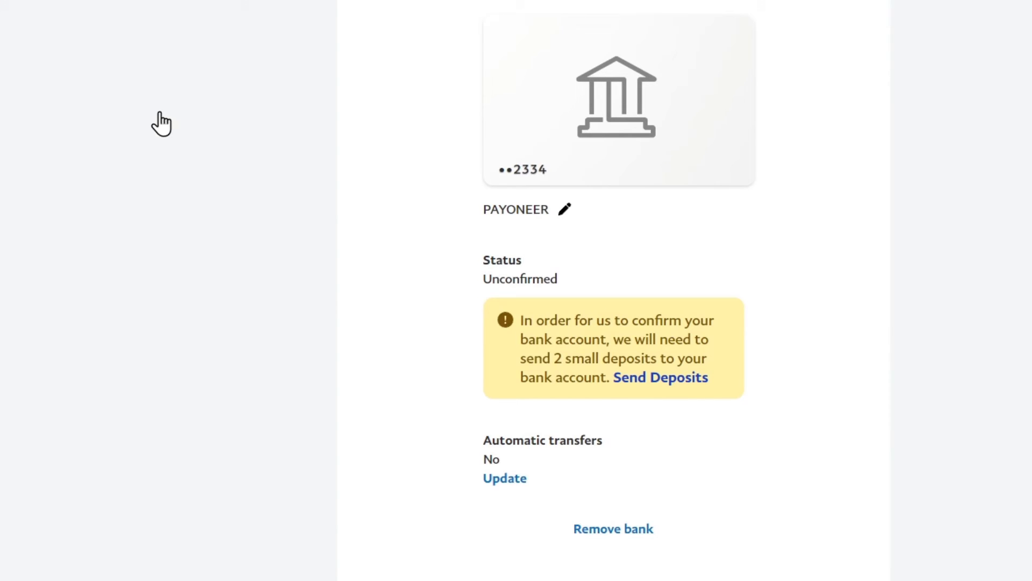
mouse_move(253, 237)
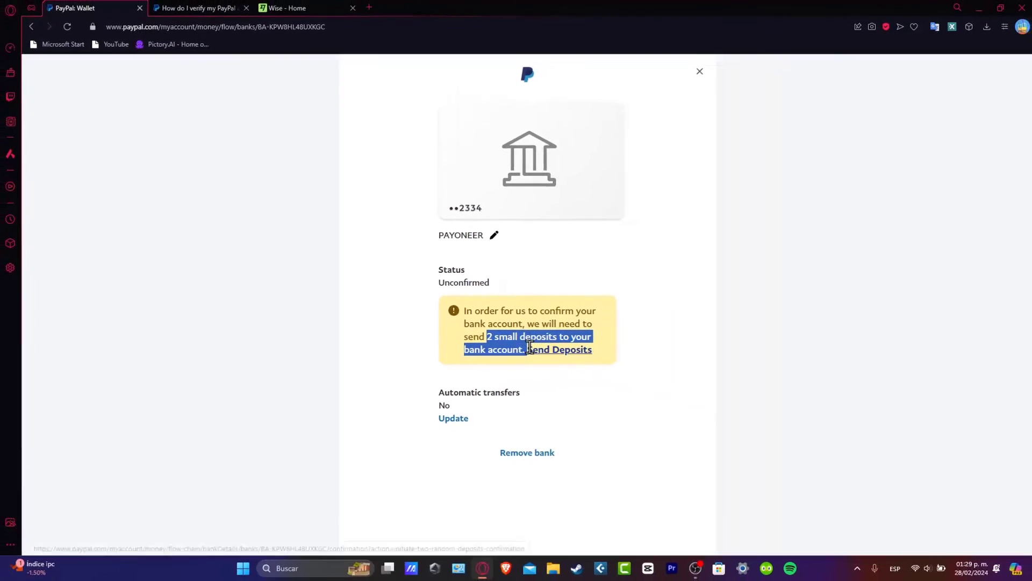
- Send and request the two small verification deposits for bank 2334, then close its details
left_click(559, 348)
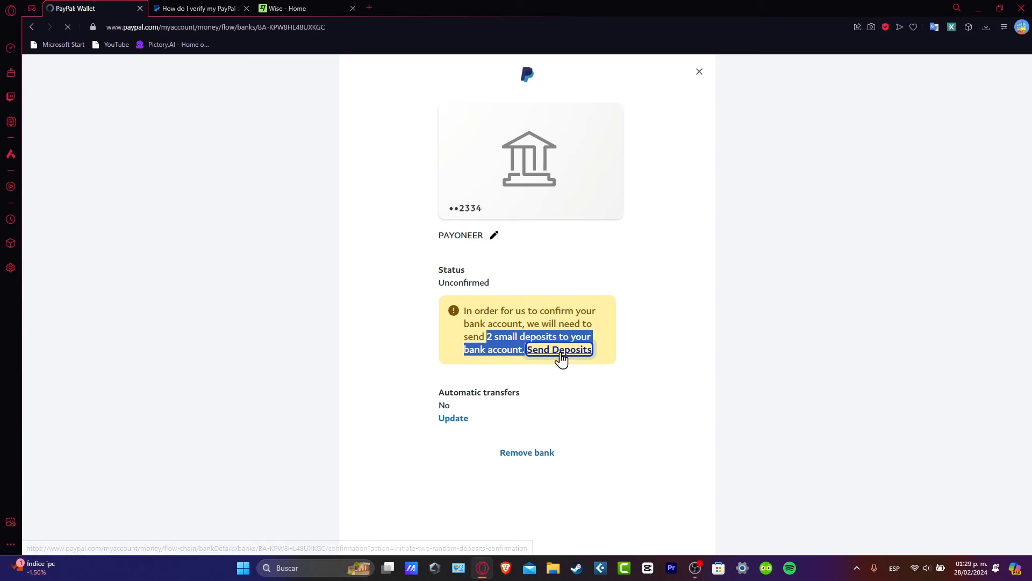
left_click(558, 349)
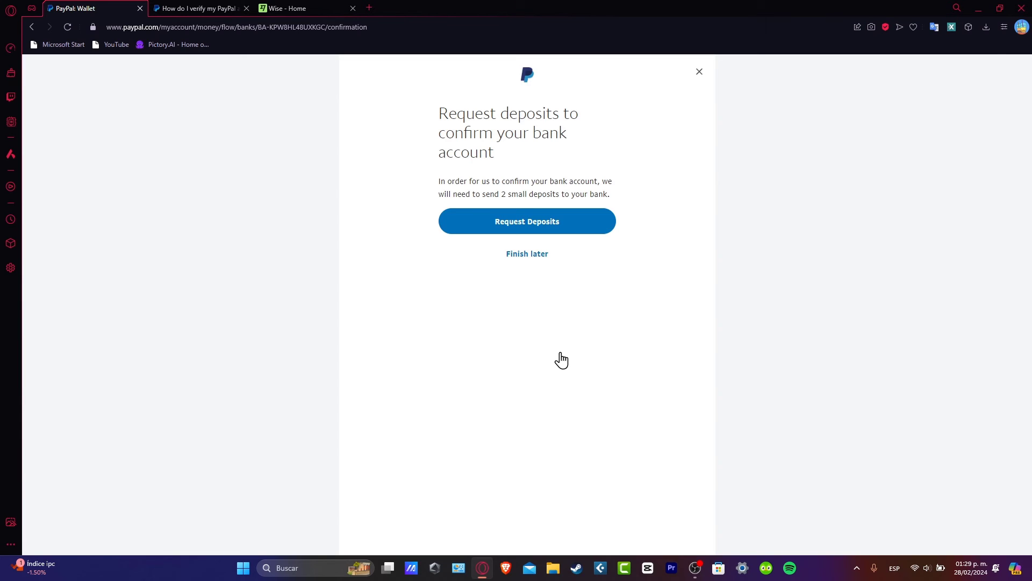
left_click(527, 220)
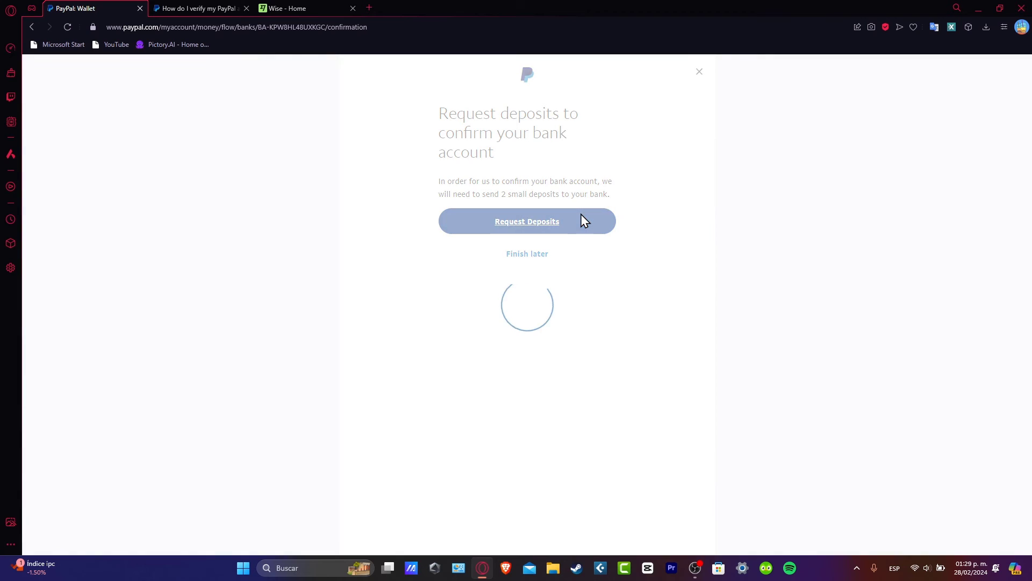
left_click(526, 220)
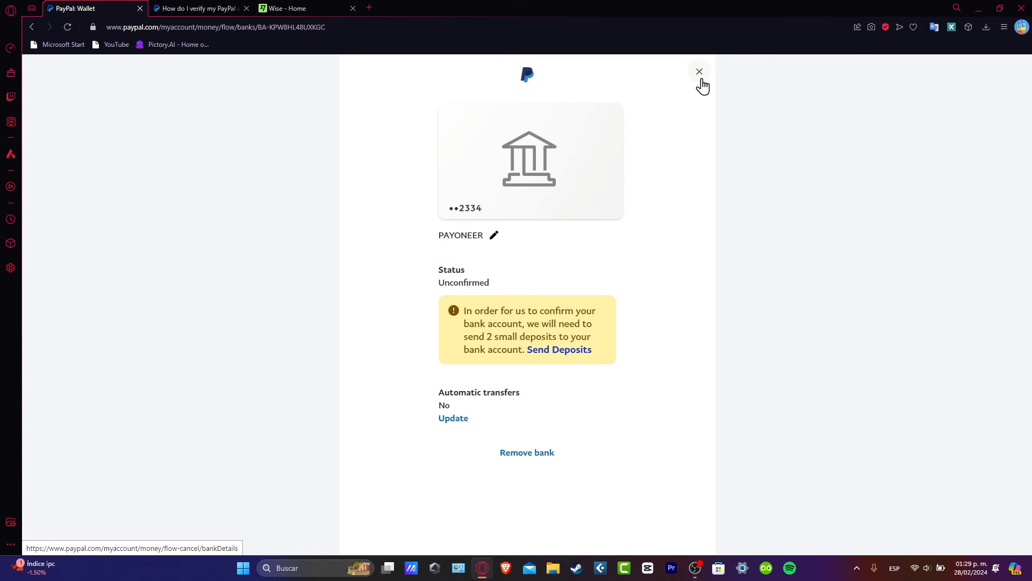
left_click(699, 71)
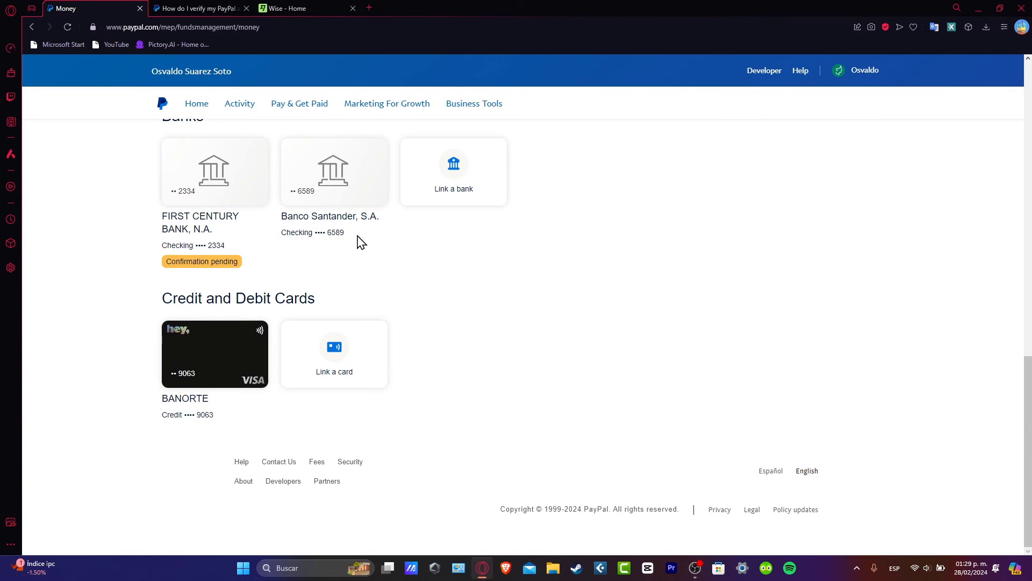
mouse_move(356, 289)
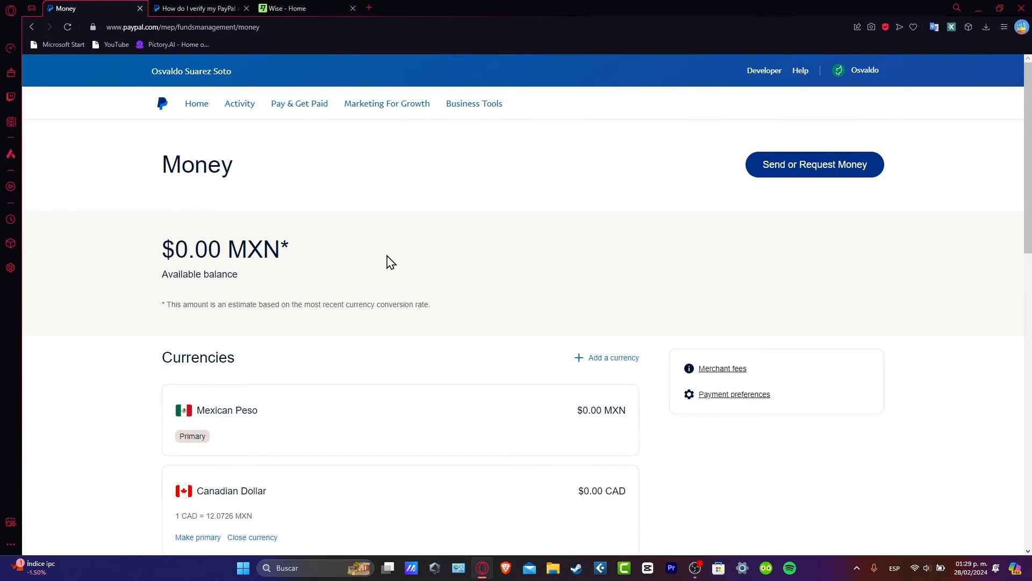
- Switch to the 'How do I verify my PayPal account' help article browser tab
left_click(198, 7)
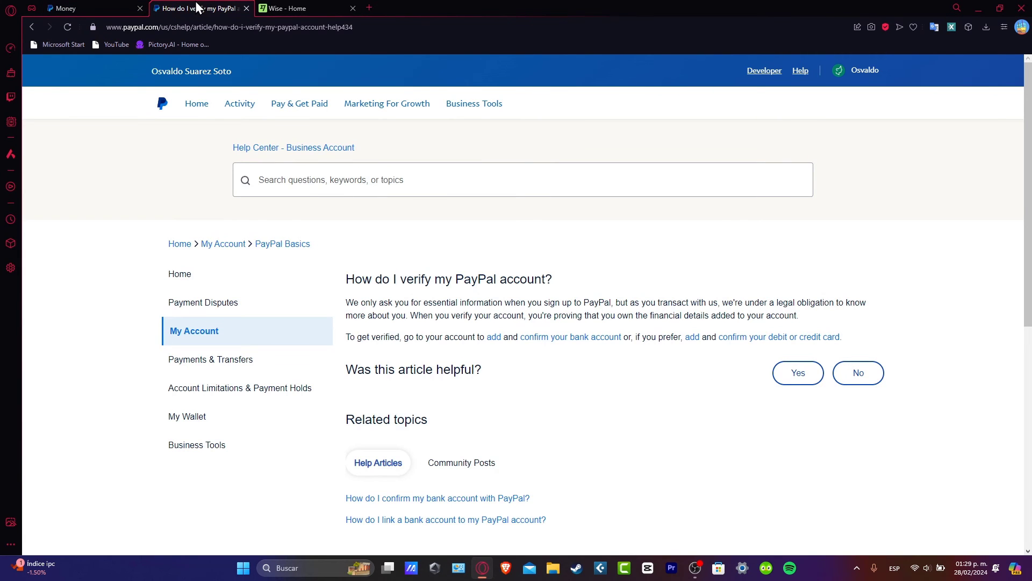
mouse_move(294, 158)
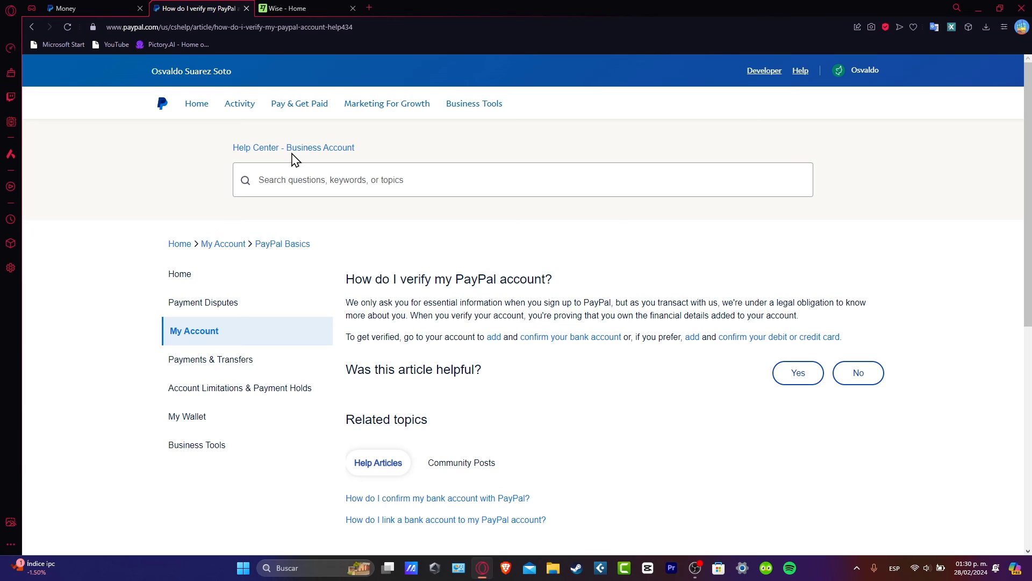
mouse_move(342, 210)
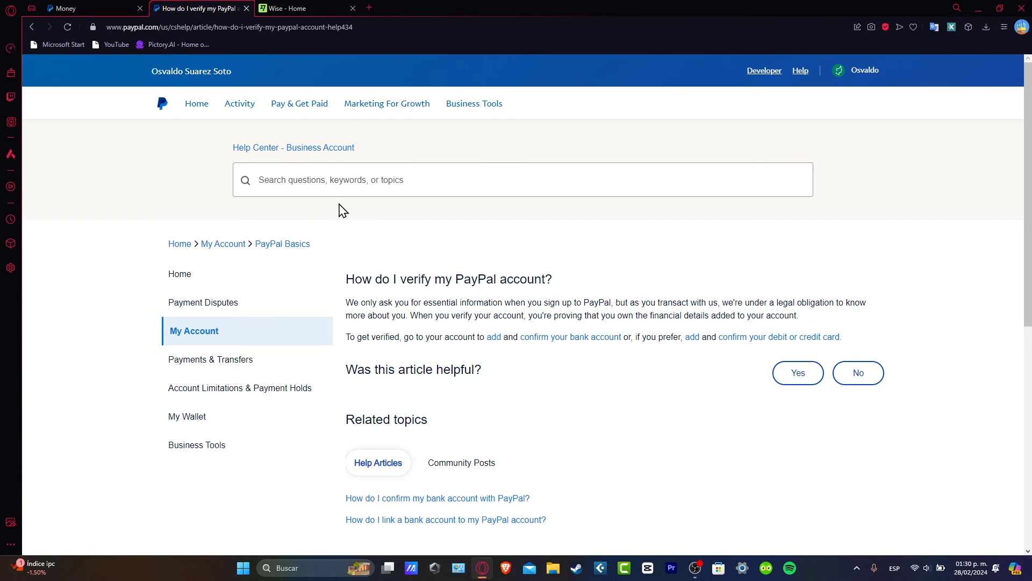
mouse_move(245, 331)
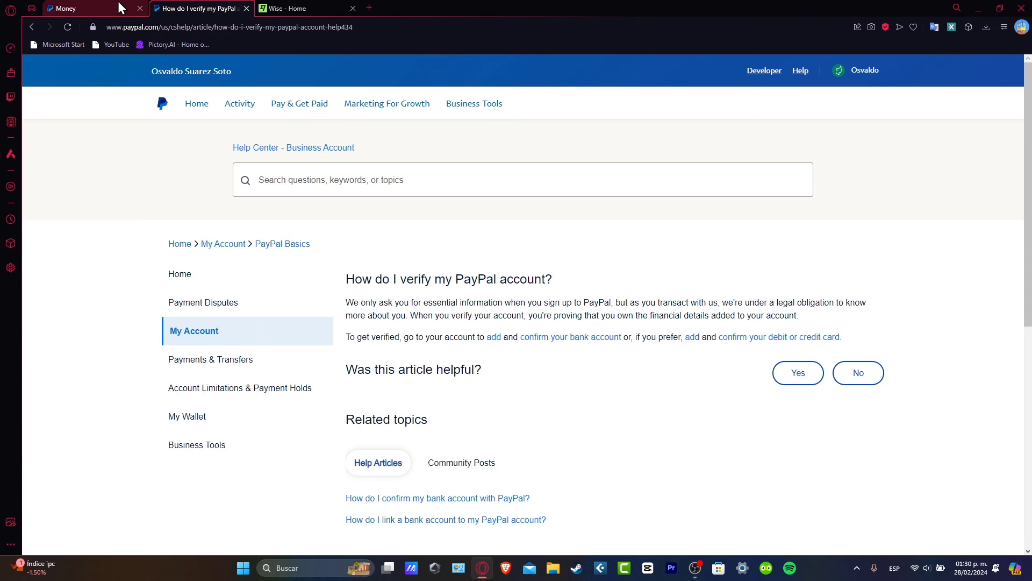
- Switch back to the Money browser tab showing the zero MXN balance
left_click(65, 8)
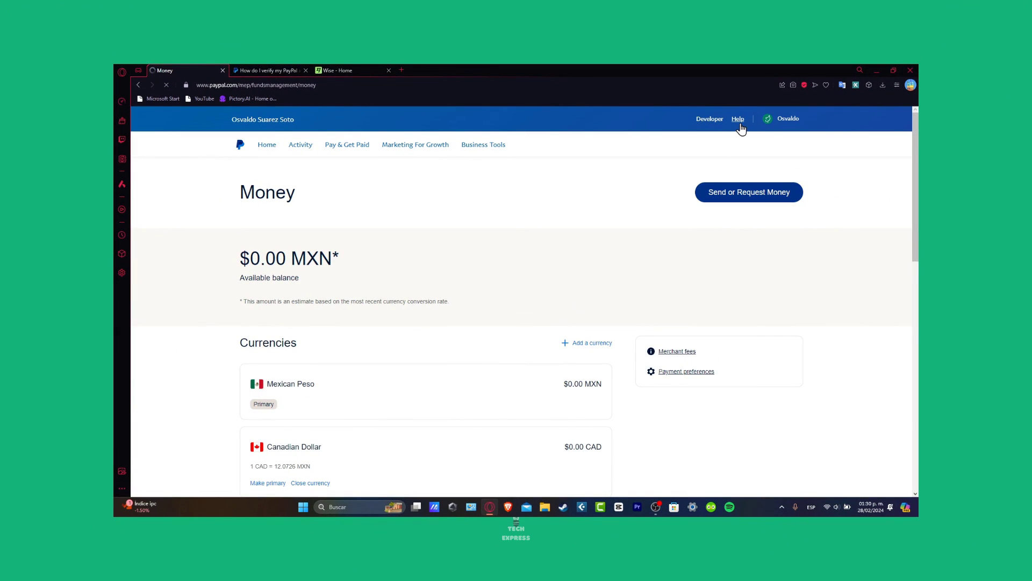
- Go to the business Help Center home via the header Help link
left_click(738, 120)
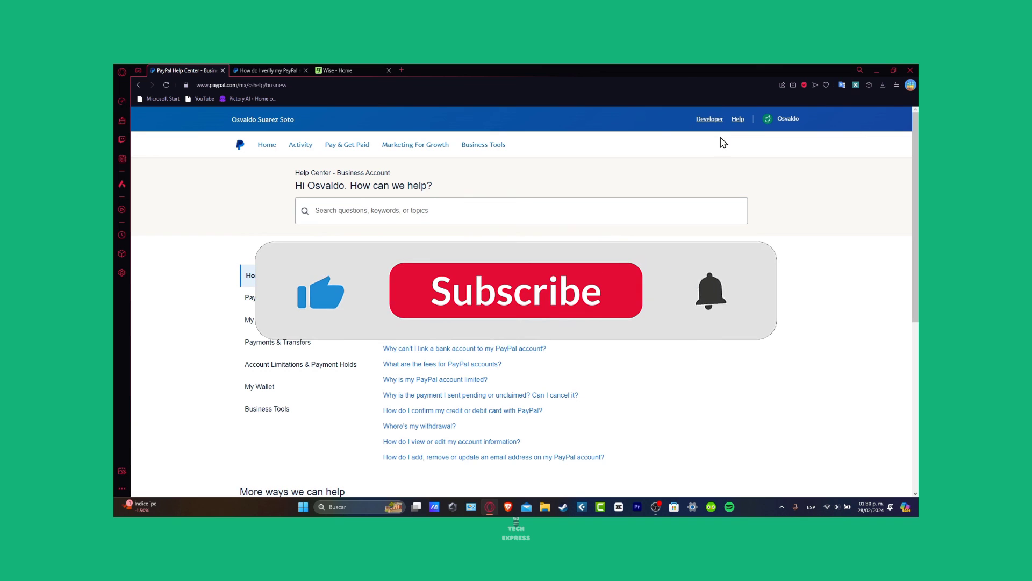
left_click(515, 290)
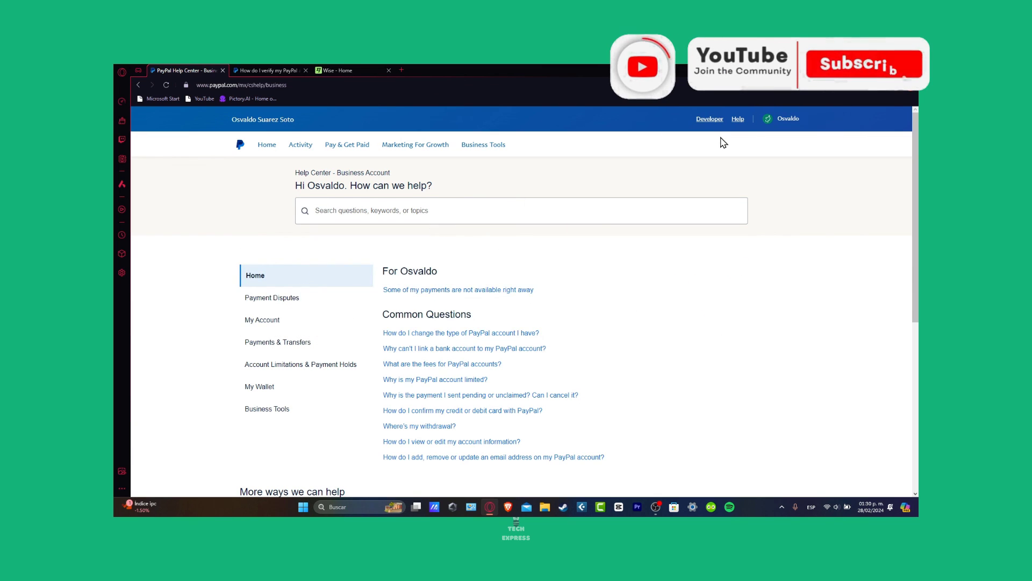
left_click(864, 64)
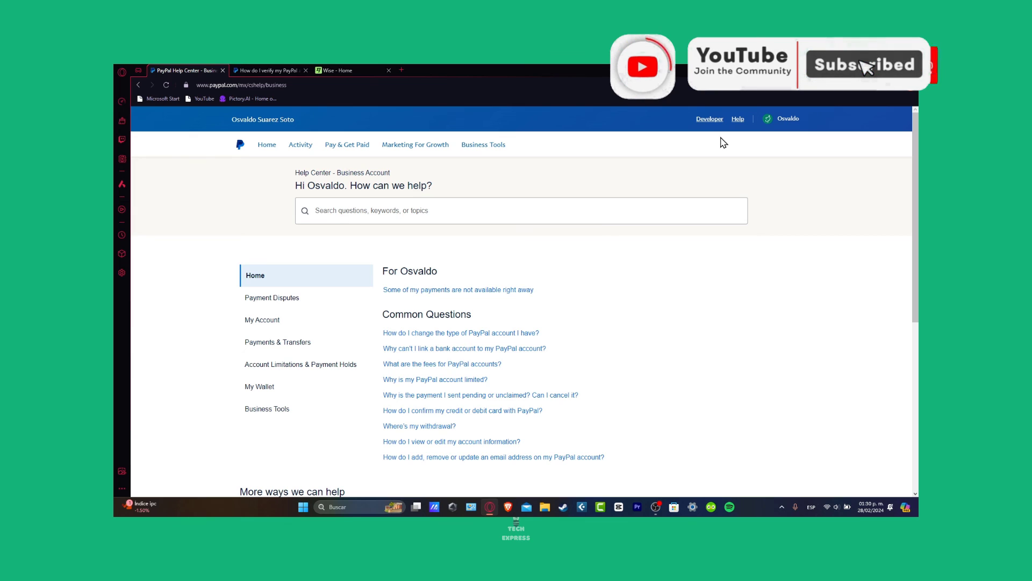